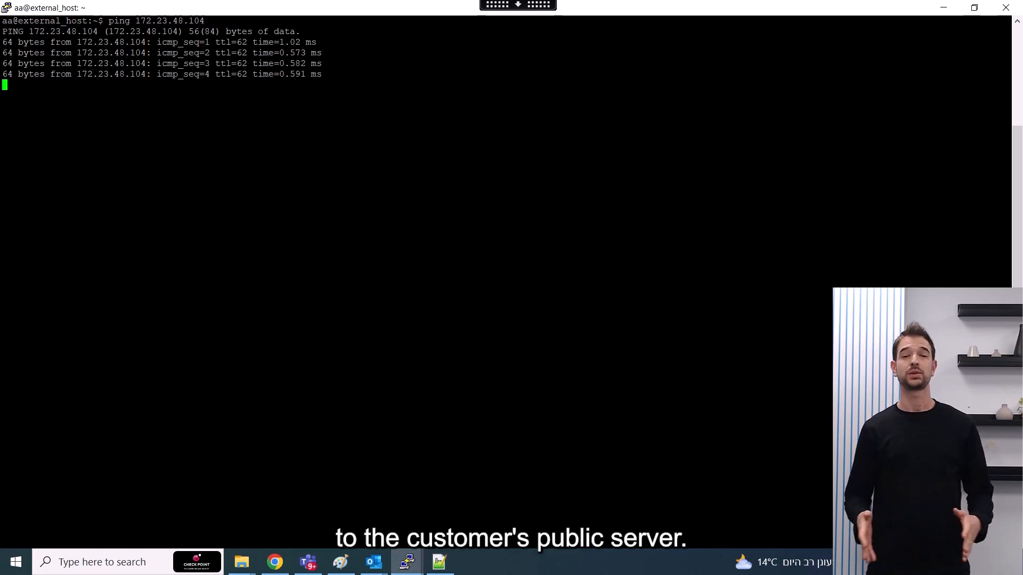
# Step: Stop the ping to 172.23.48.104, showing 4 packets received with 0% loss
pyautogui.press('ctrl+c')
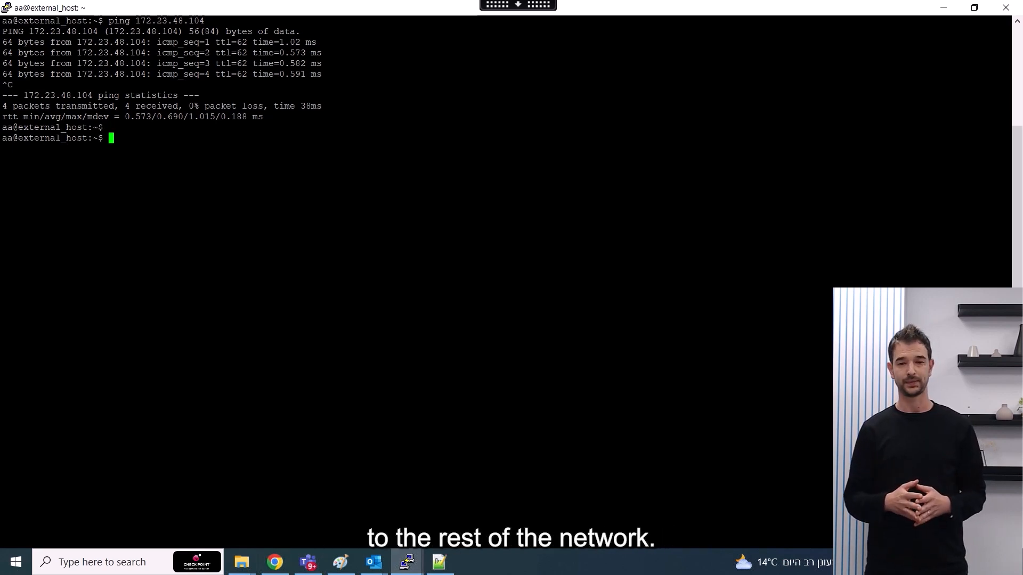
pyautogui.write('perl replay.pl -d -s 1234 -c 172.23.48.104 -p 445 -f CVE_2021_44228_A.cra')
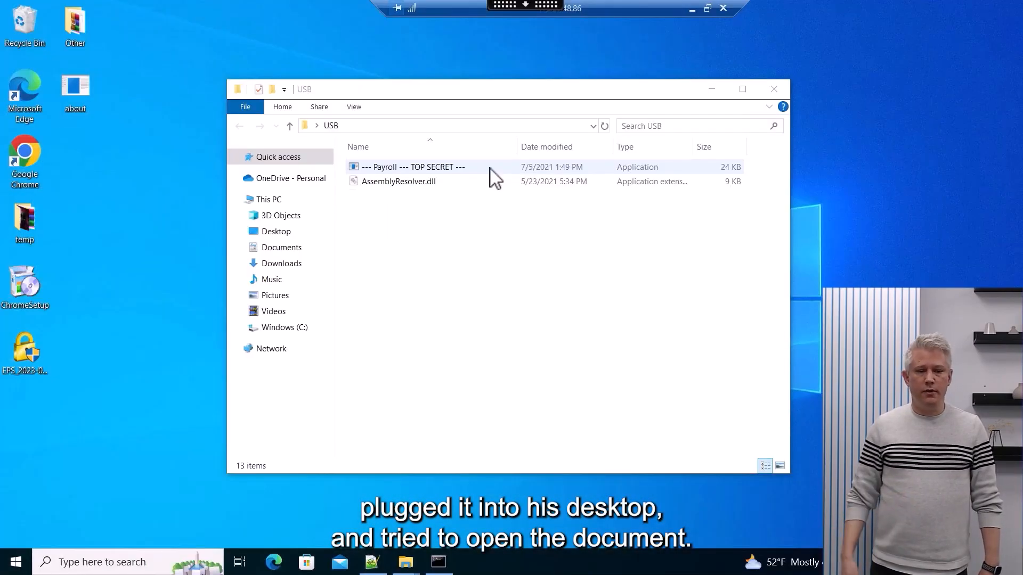
# Step: Launch the '--- Payroll --- TOP SECRET ---' application from the USB folder
pyautogui.doubleClick(410, 166)
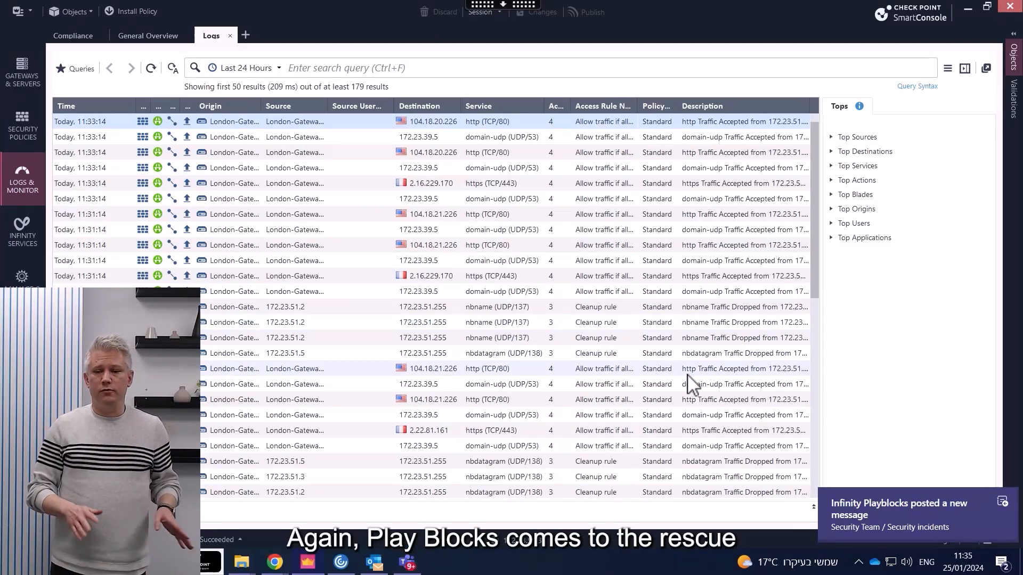
# Step: Open the Infinity Playblocks Teams notification about the quarantined endpoint 12.11.10.10
pyautogui.click(899, 515)
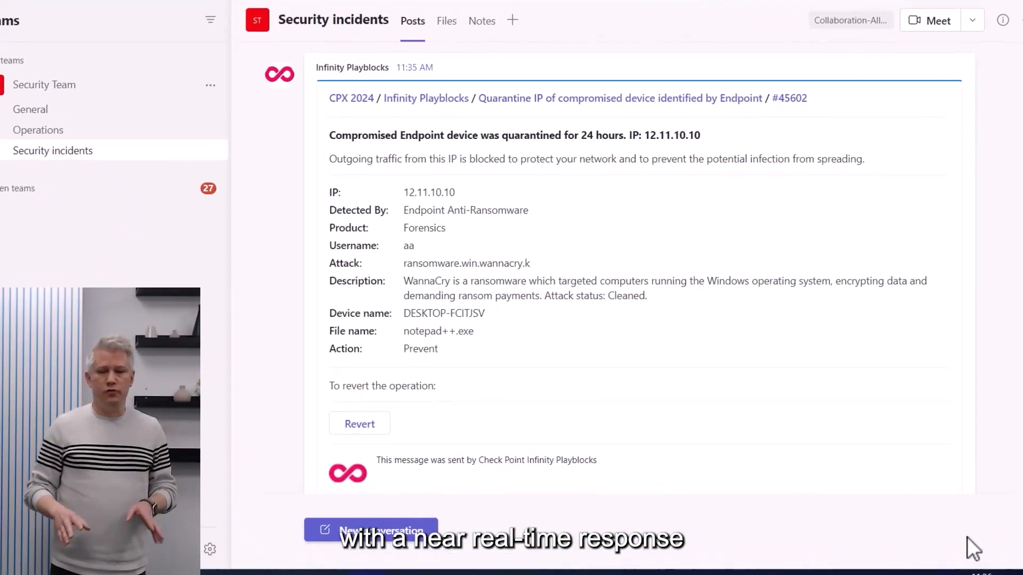